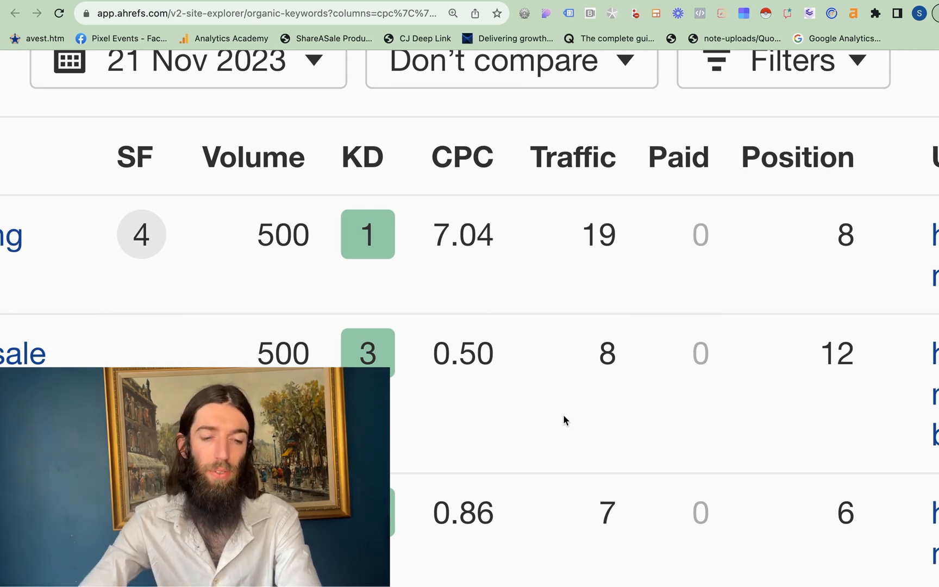
{"action": "mouse_move", "coordinate": [462, 157]}
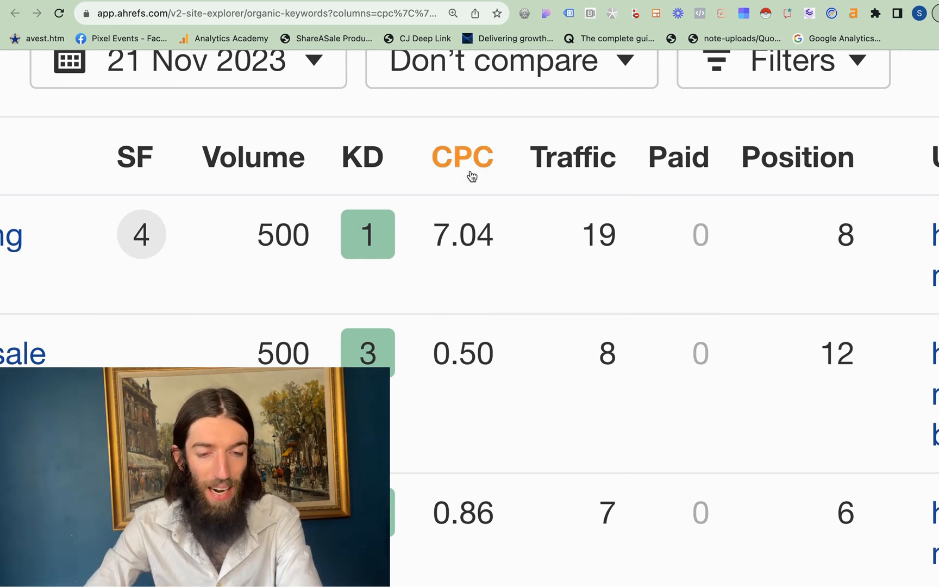
{"action": "mouse_move", "coordinate": [462, 157]}
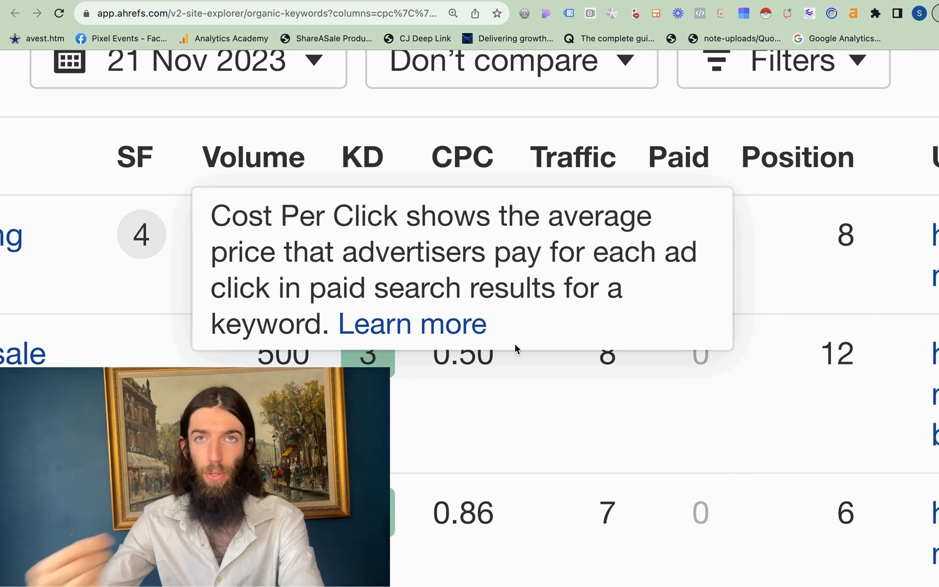
{"action": "mouse_move", "coordinate": [311, 274]}
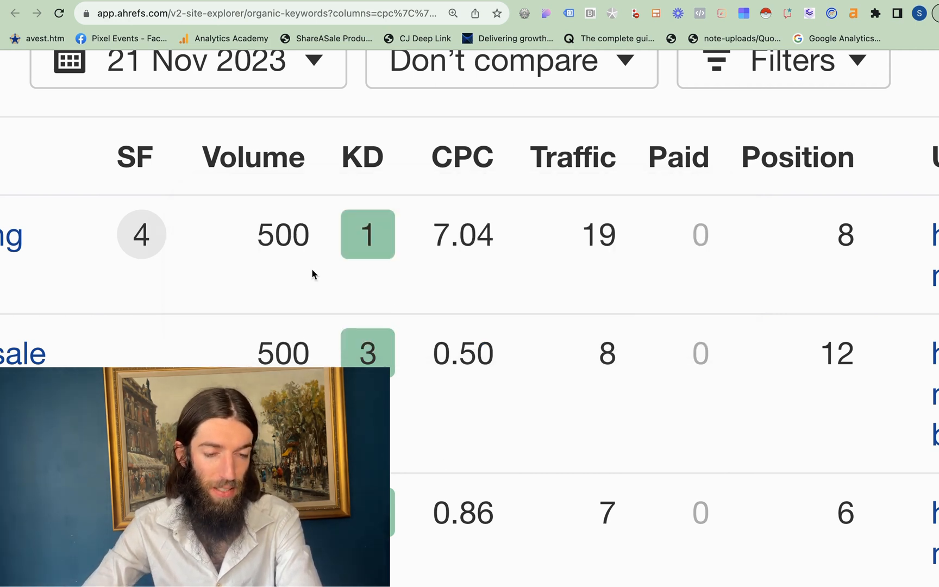
{"action": "mouse_move", "coordinate": [266, 291]}
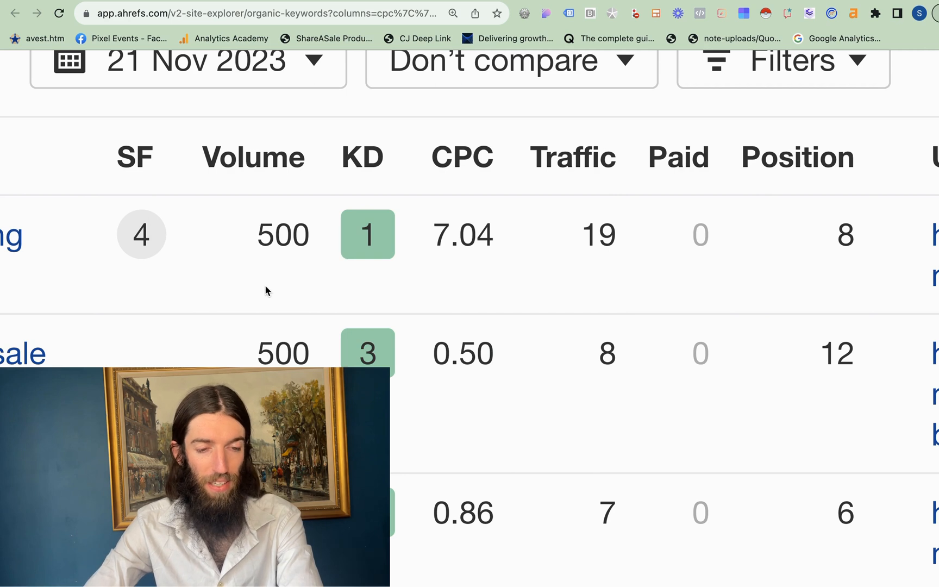
{"action": "mouse_move", "coordinate": [465, 260]}
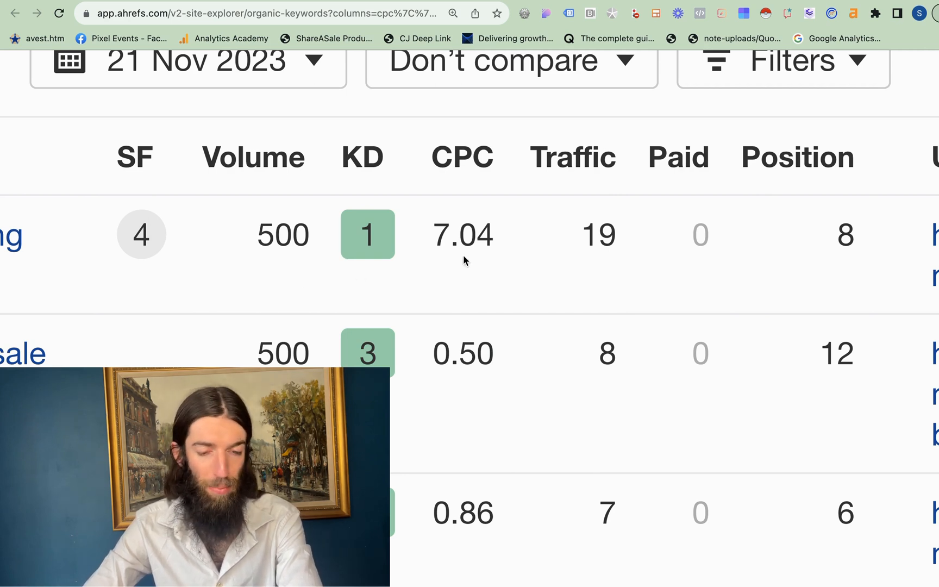
{"action": "mouse_move", "coordinate": [464, 252]}
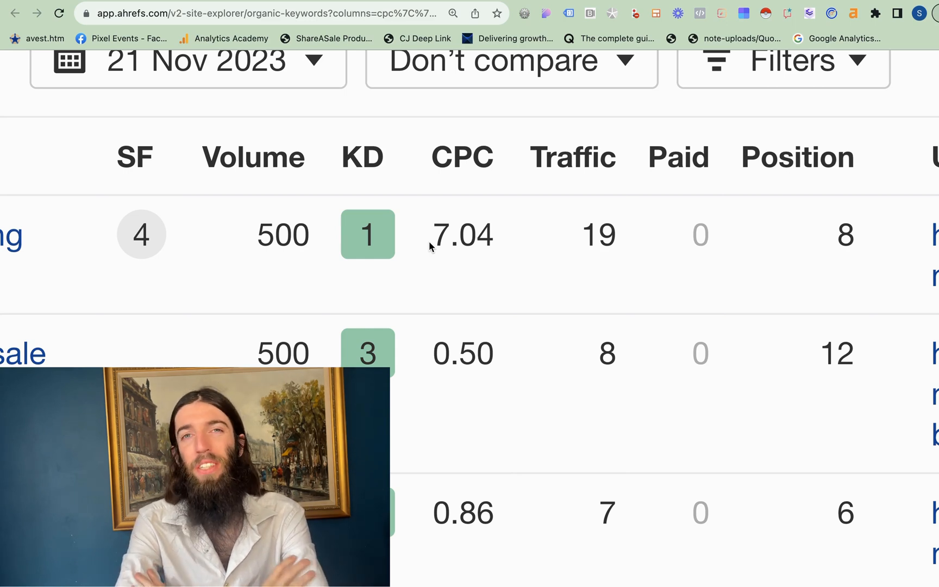
{"action": "mouse_move", "coordinate": [758, 324]}
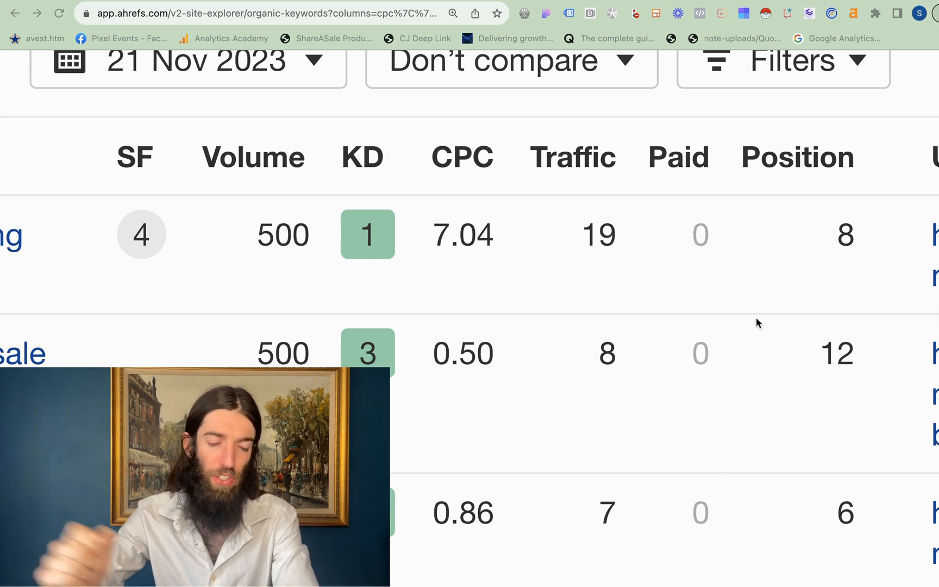
{"action": "mouse_move", "coordinate": [310, 230]}
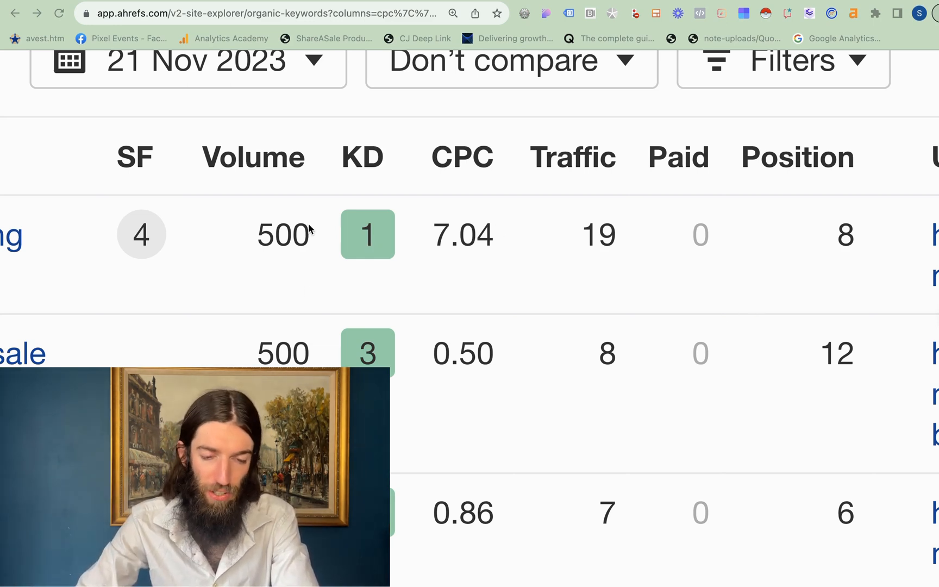
{"action": "mouse_move", "coordinate": [498, 276]}
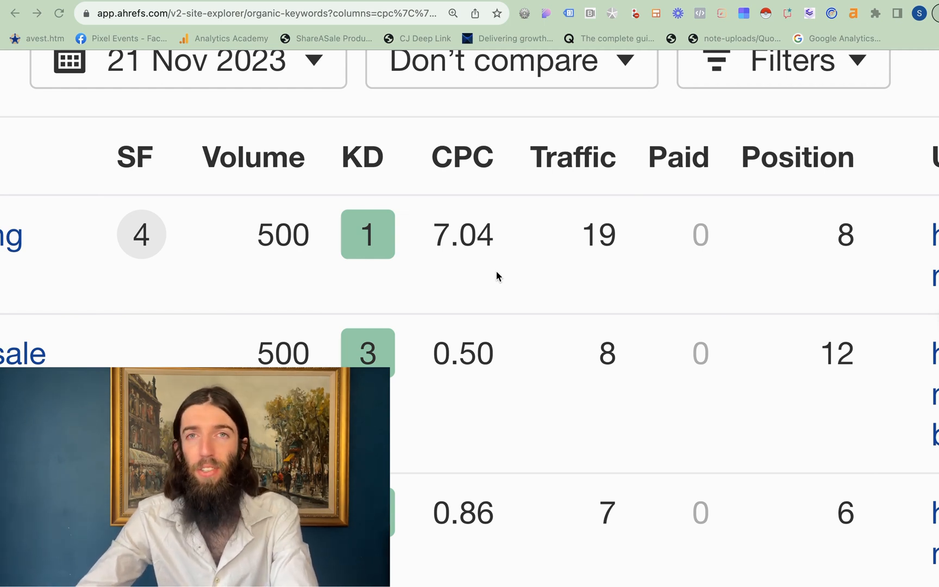
{"action": "mouse_move", "coordinate": [761, 416]}
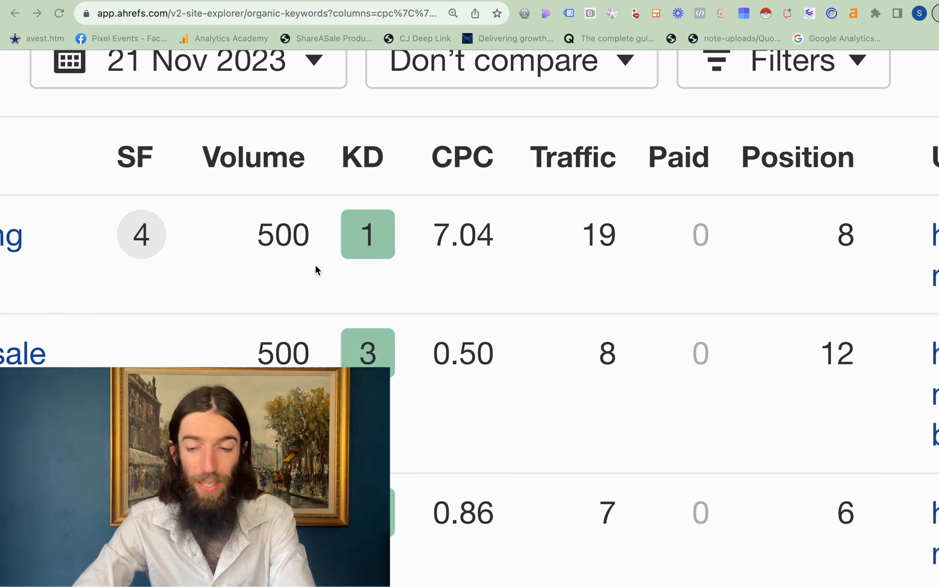
{"action": "mouse_move", "coordinate": [826, 260]}
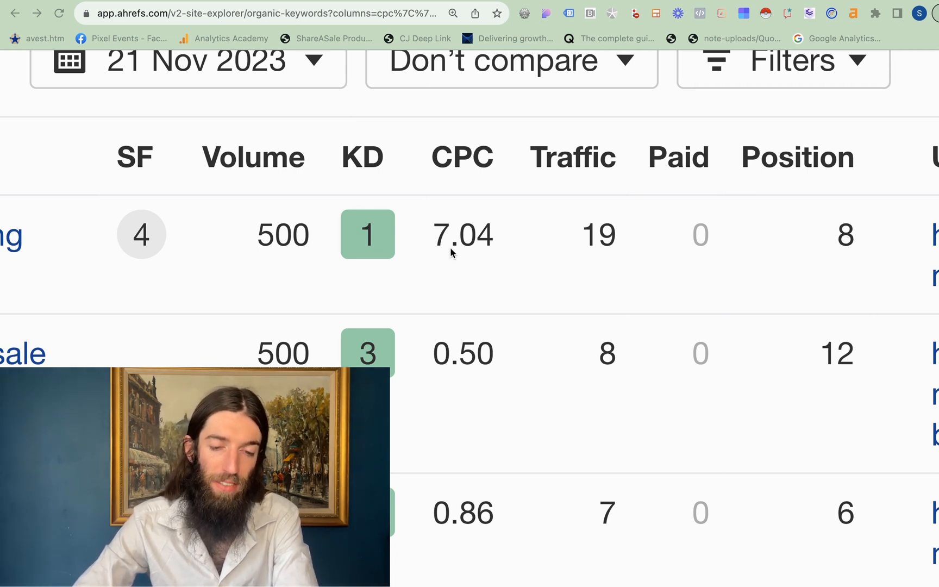
{"action": "scroll", "scroll_direction": "down", "scroll_amount": 3}
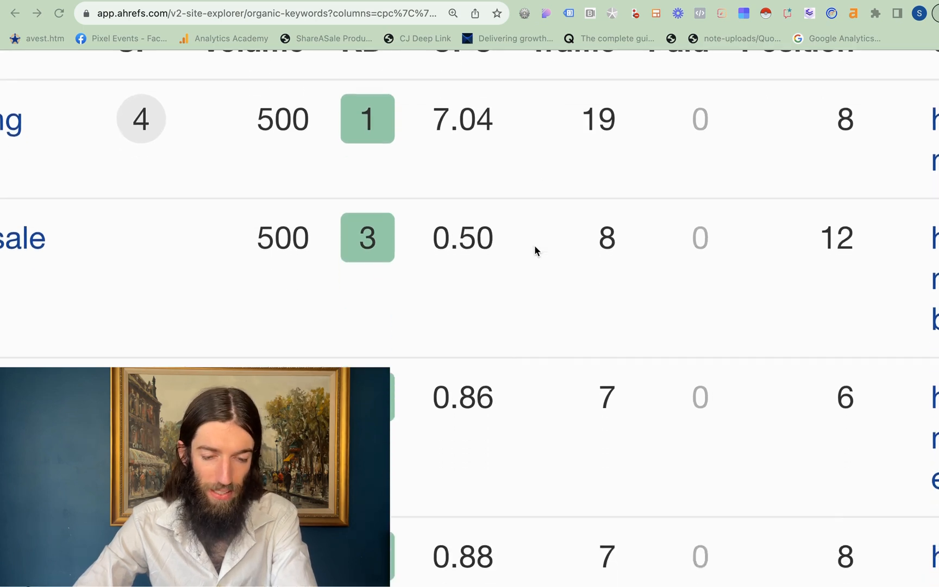
{"action": "scroll", "scroll_direction": "down", "scroll_amount": 3}
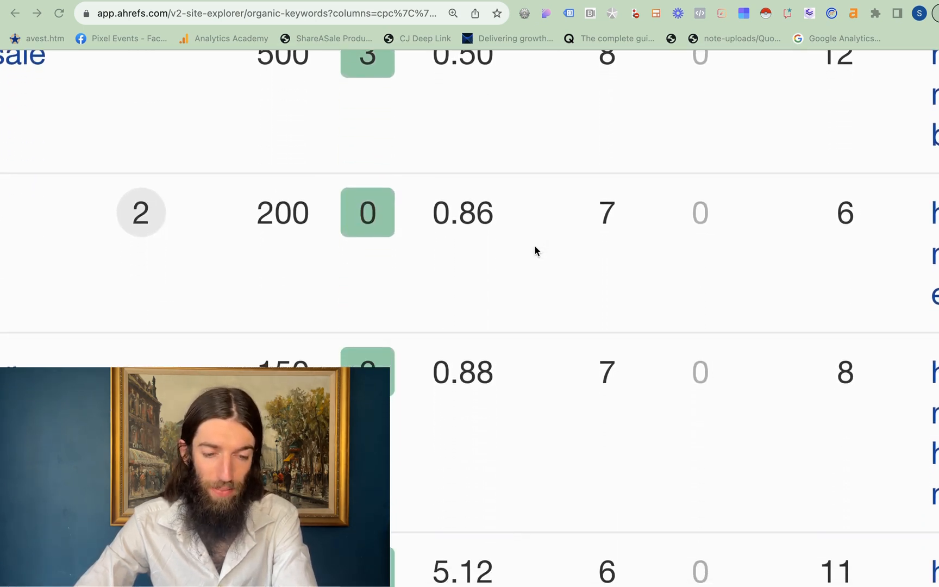
{"action": "scroll", "scroll_direction": "down", "scroll_amount": 3}
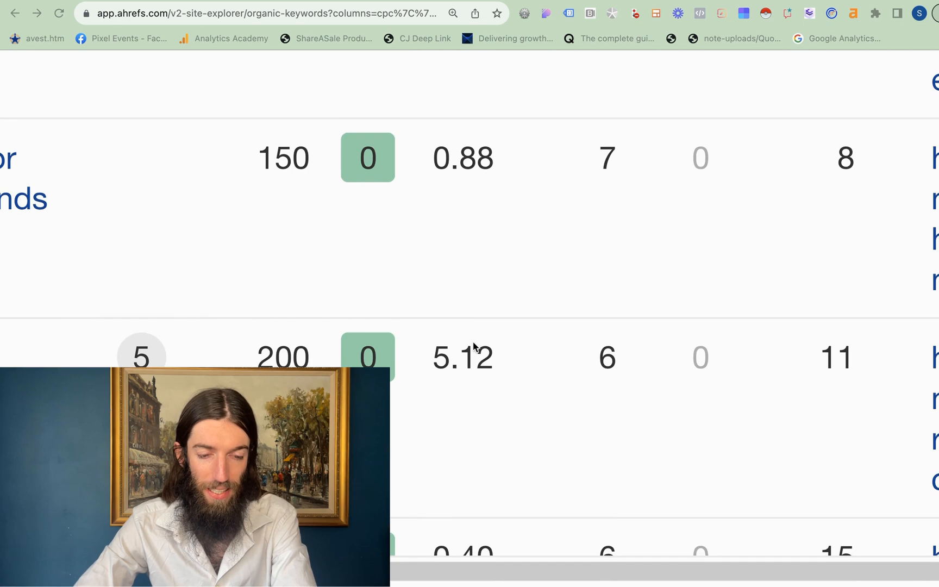
{"action": "scroll", "scroll_direction": "up", "scroll_amount": 3}
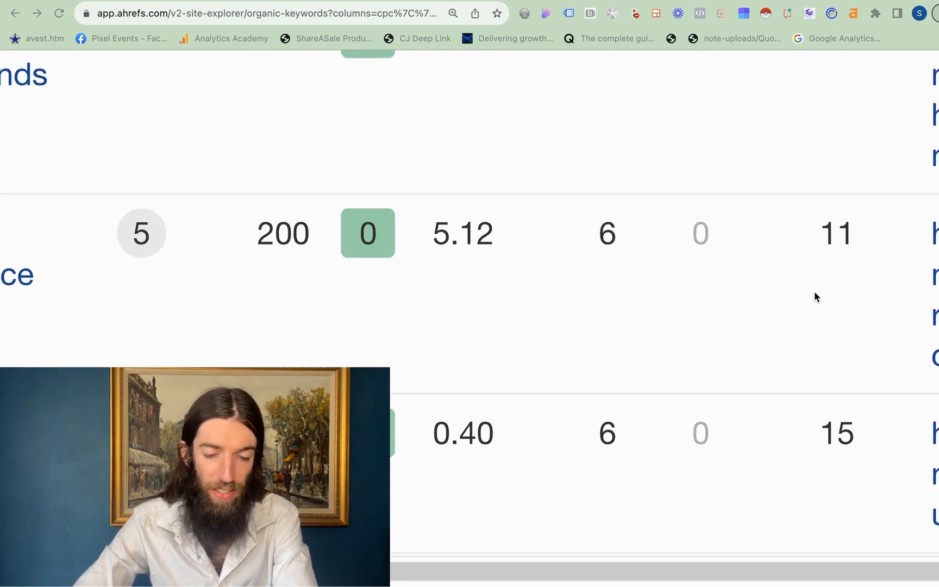
{"action": "scroll", "scroll_direction": "down", "scroll_amount": 3}
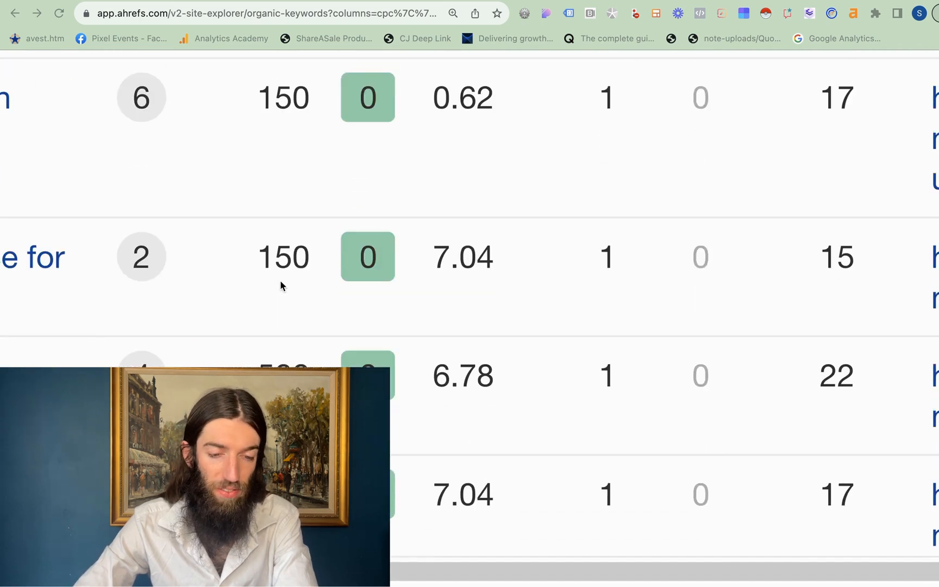
{"action": "mouse_move", "coordinate": [454, 265]}
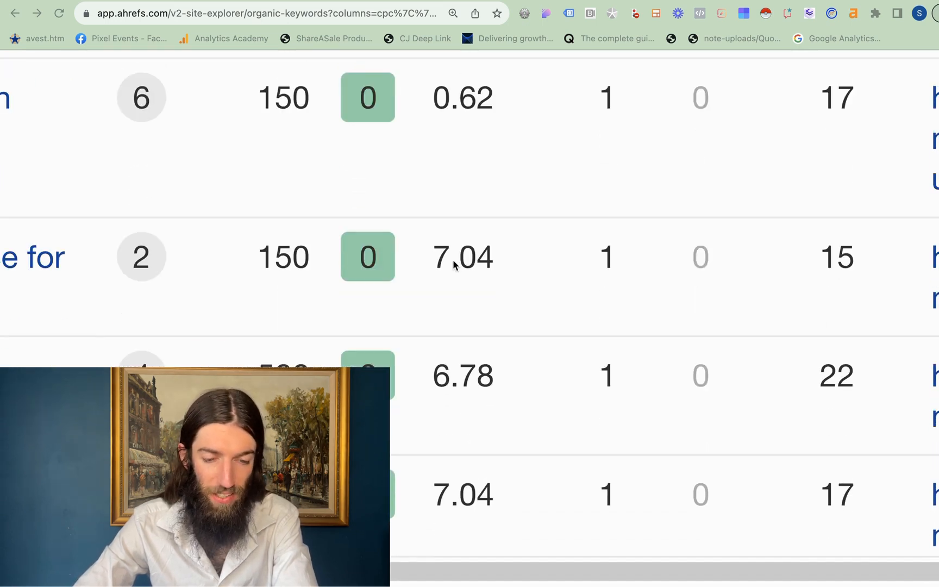
{"action": "mouse_move", "coordinate": [518, 365]}
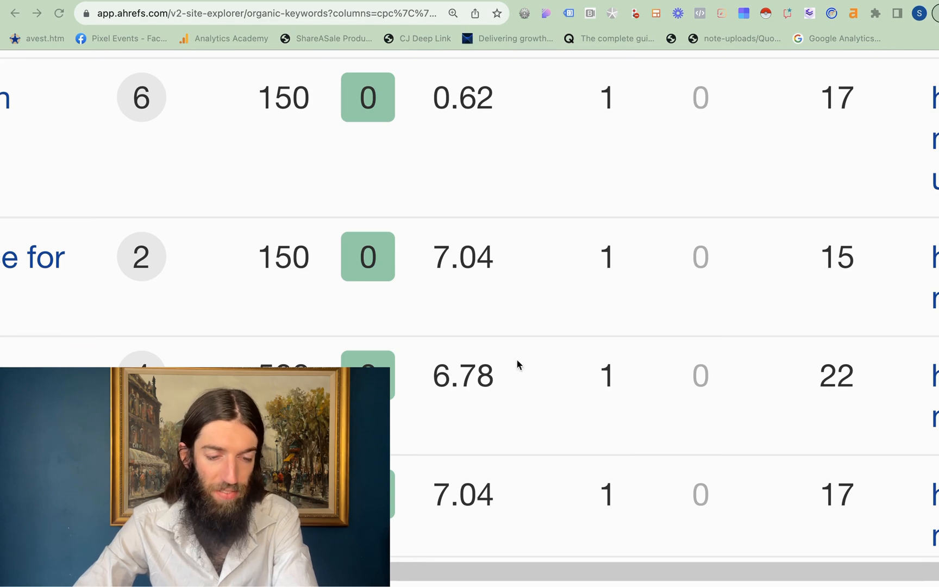
{"action": "mouse_move", "coordinate": [473, 389]}
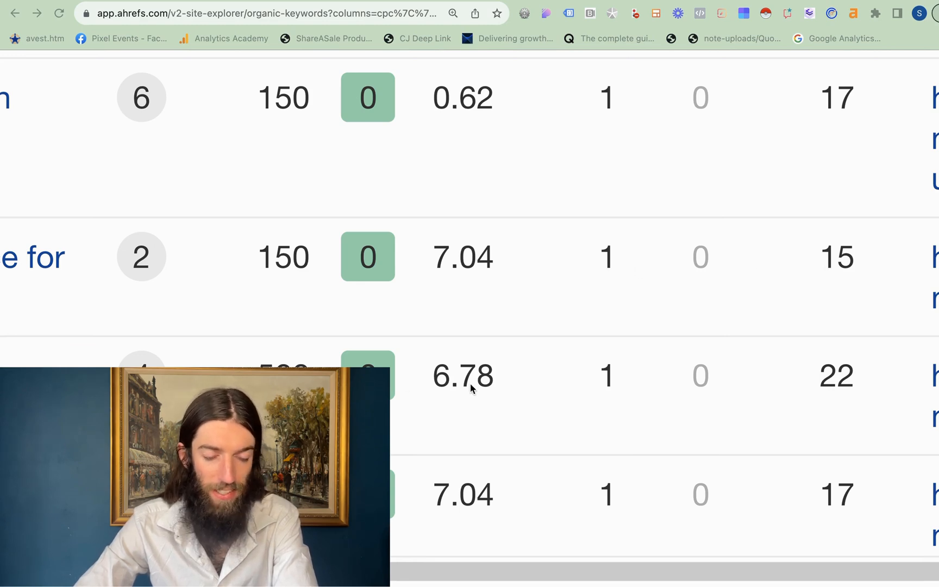
{"action": "scroll", "scroll_direction": "down", "scroll_amount": 3}
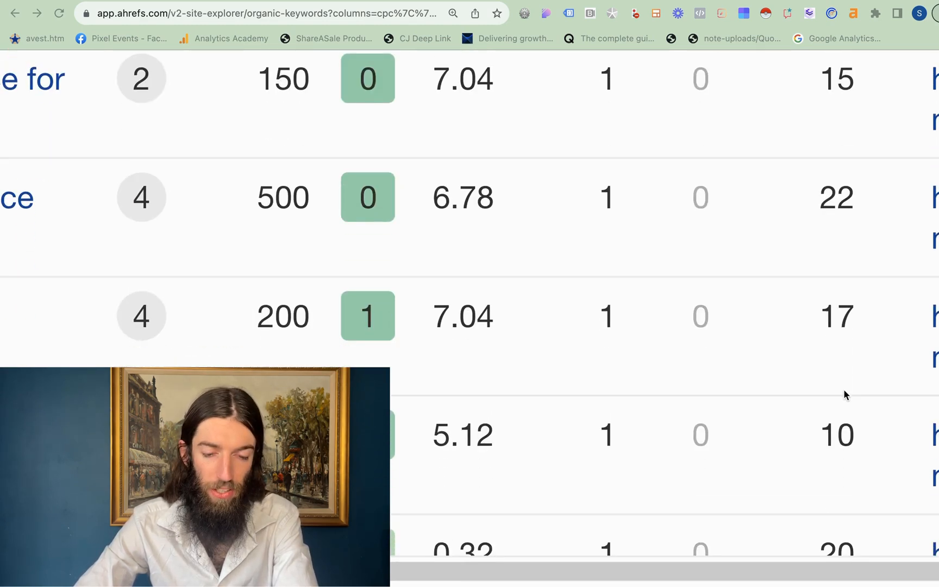
{"action": "scroll", "scroll_direction": "up", "scroll_amount": 3}
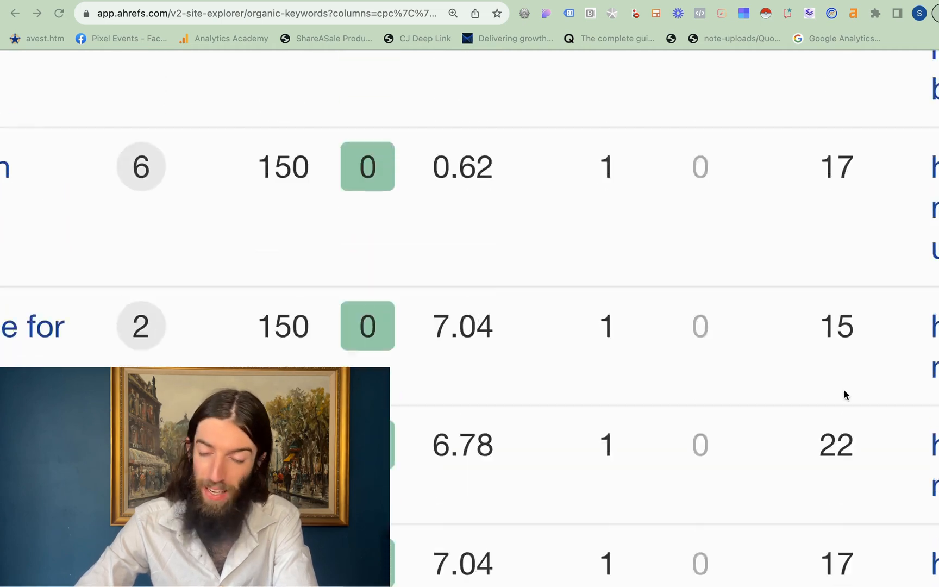
{"action": "scroll", "scroll_direction": "up", "scroll_amount": 3}
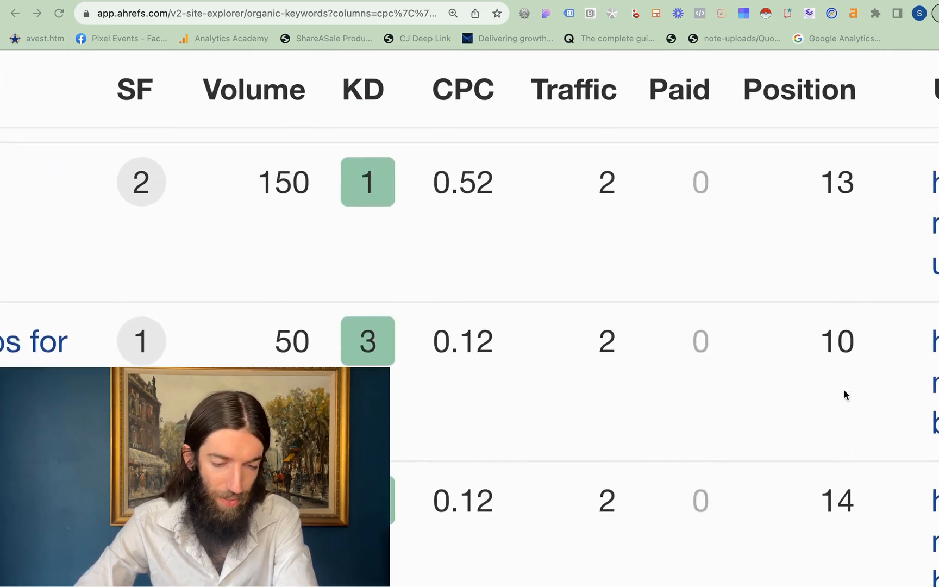
{"action": "scroll", "scroll_direction": "down", "scroll_amount": 3}
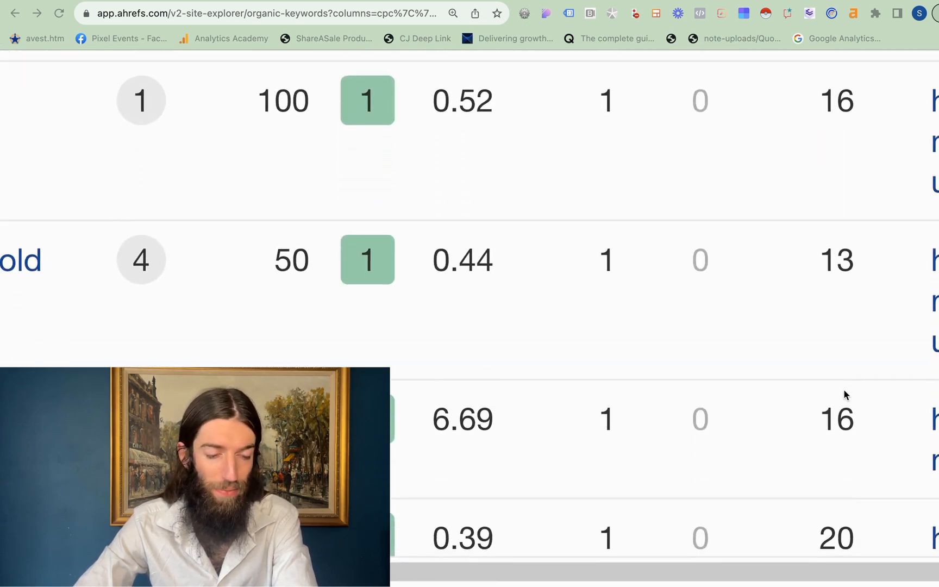
{"action": "scroll", "scroll_direction": "up", "scroll_amount": 3}
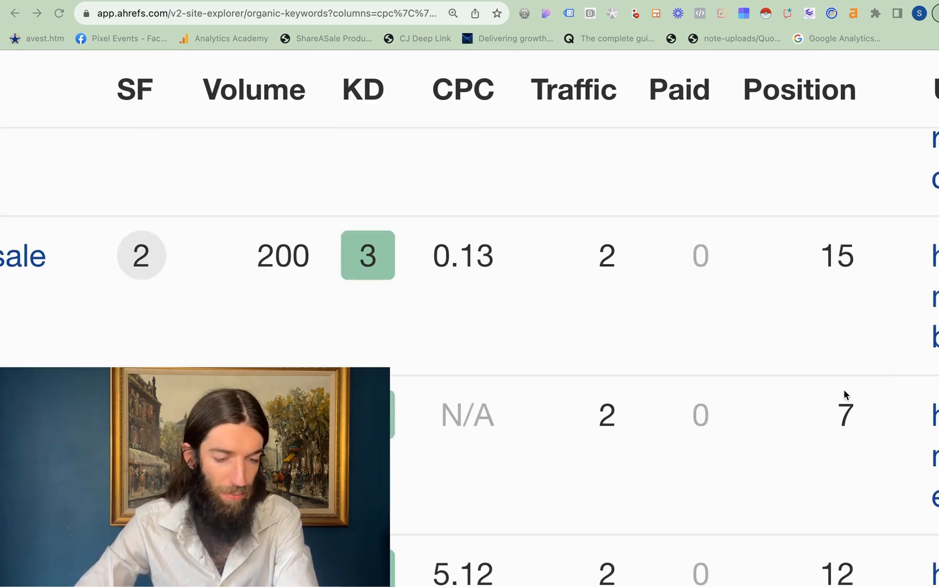
{"action": "scroll", "scroll_direction": "up", "scroll_amount": 3}
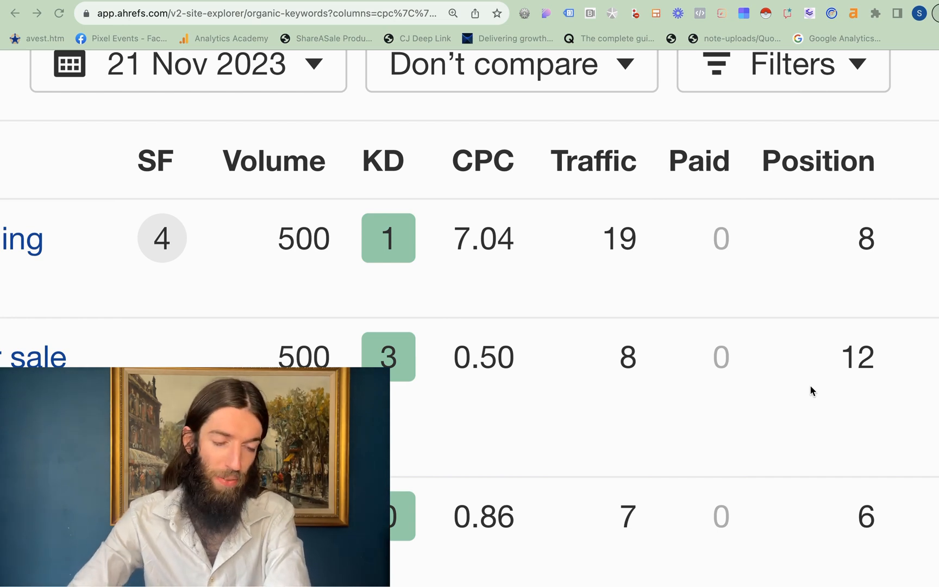
{"action": "mouse_move", "coordinate": [724, 409]}
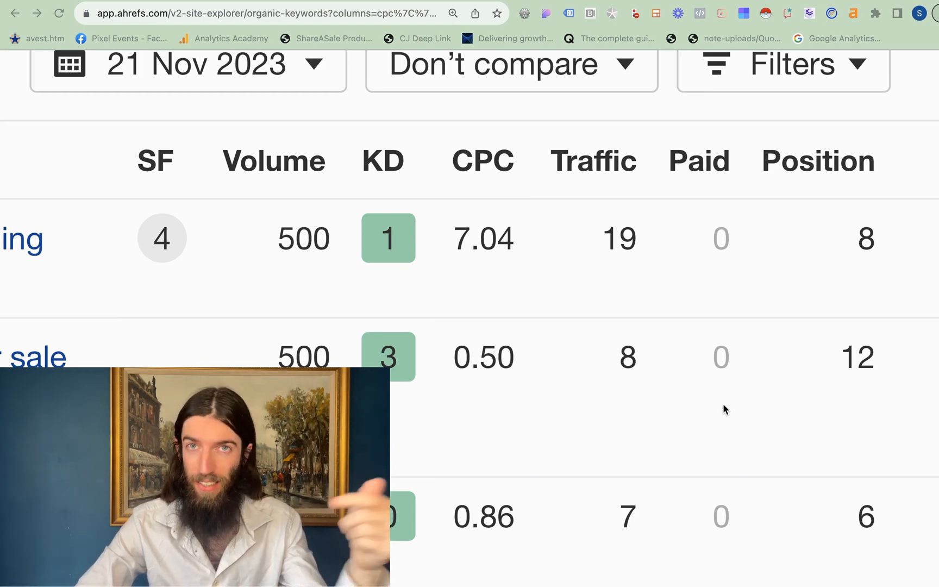
{"action": "mouse_move", "coordinate": [826, 401]}
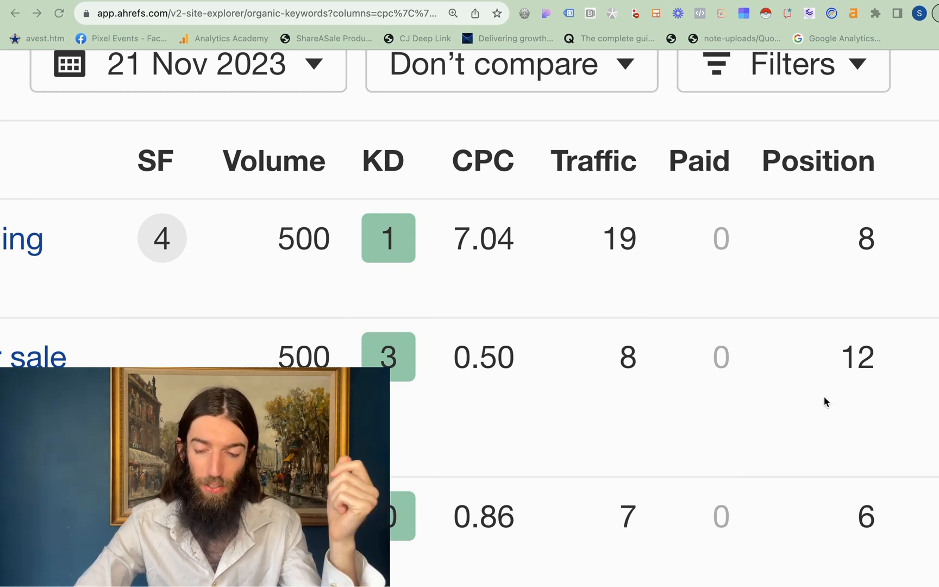
{"action": "mouse_move", "coordinate": [875, 425]}
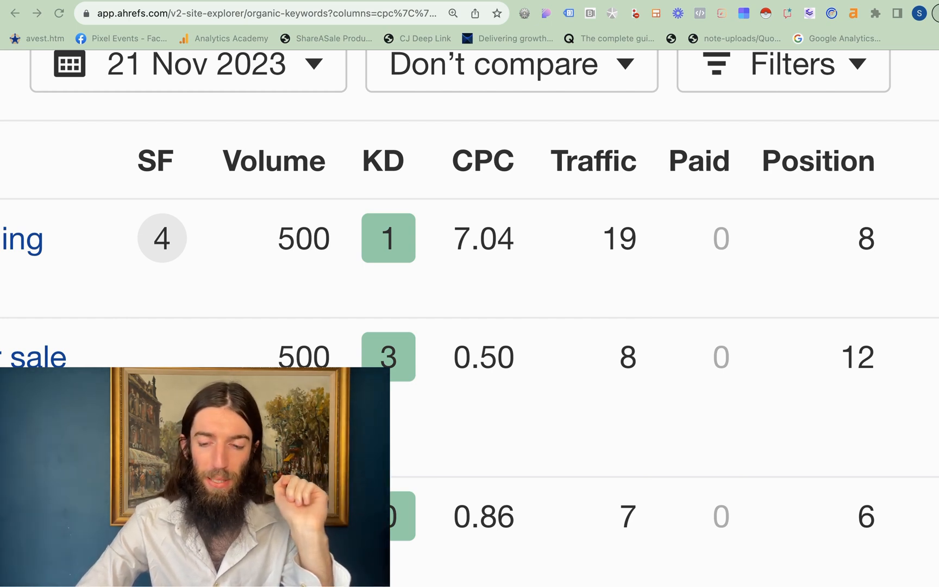
{"action": "mouse_move", "coordinate": [857, 457]}
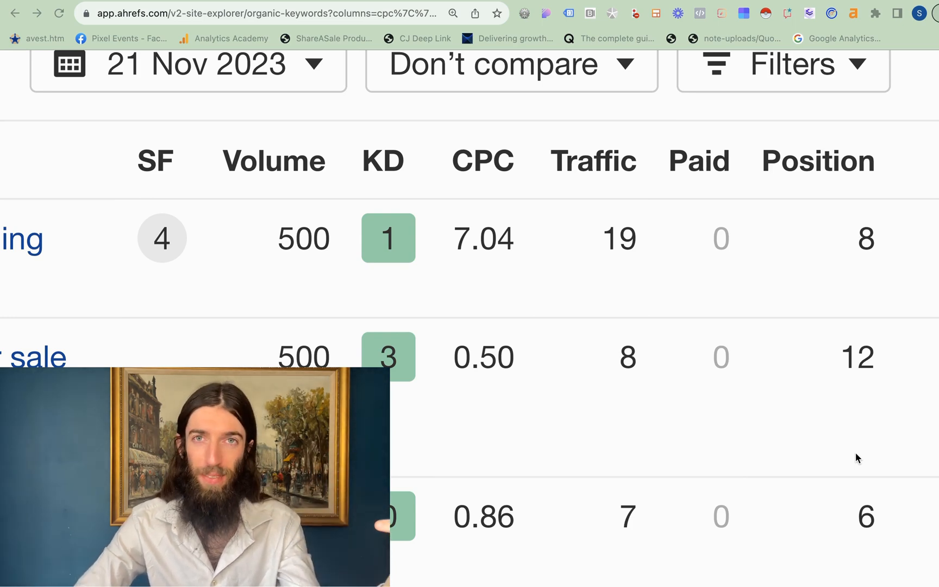
{"action": "mouse_move", "coordinate": [808, 444]}
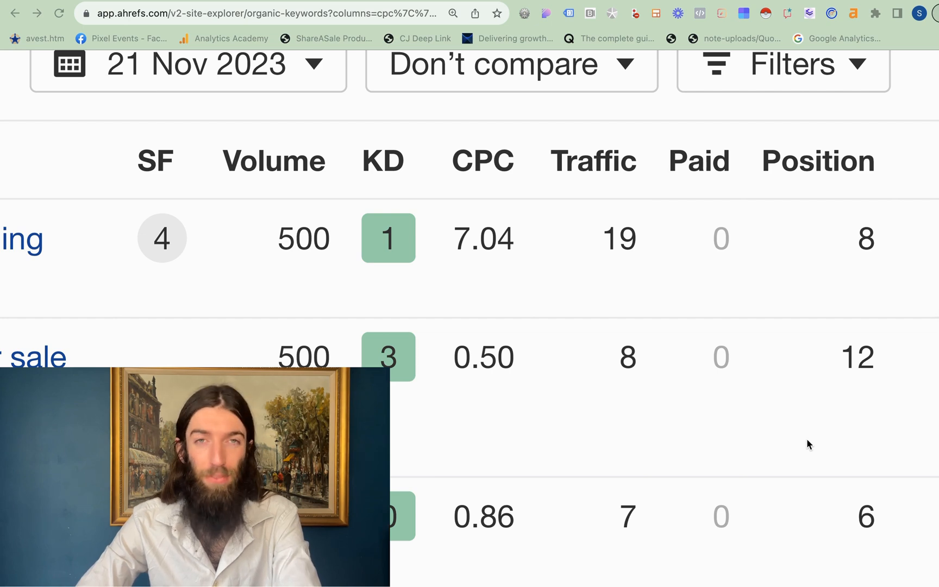
{"action": "mouse_move", "coordinate": [882, 416]}
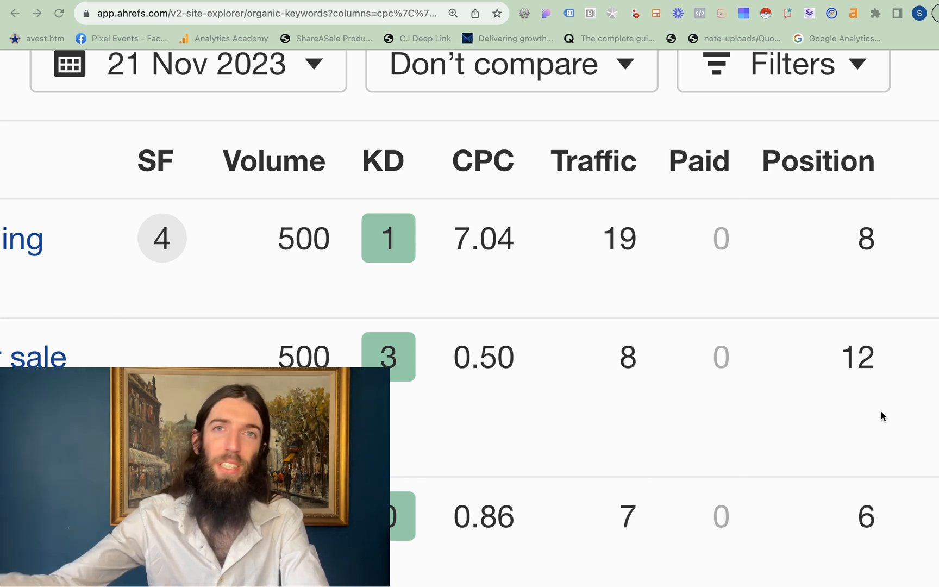
{"action": "mouse_move", "coordinate": [905, 376]}
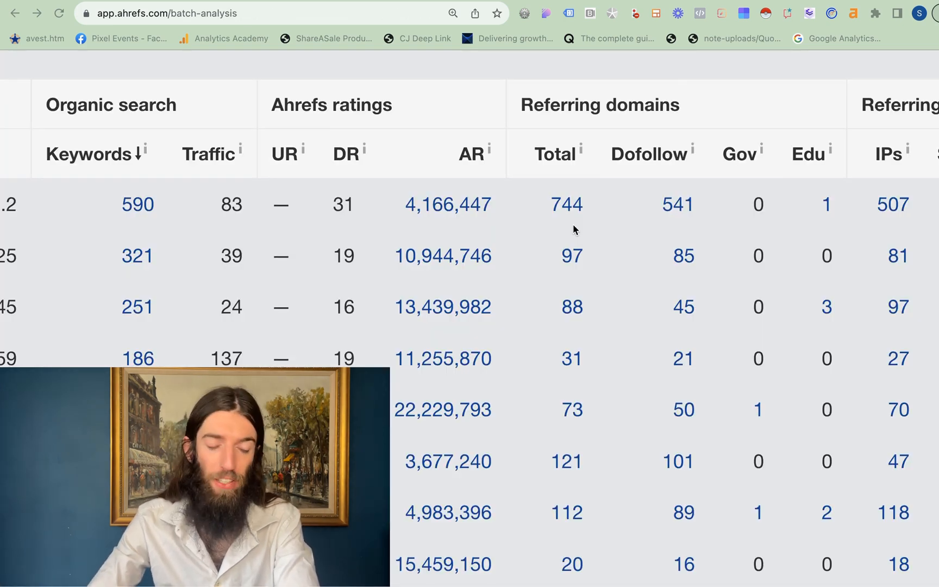
{"action": "mouse_move", "coordinate": [275, 159]}
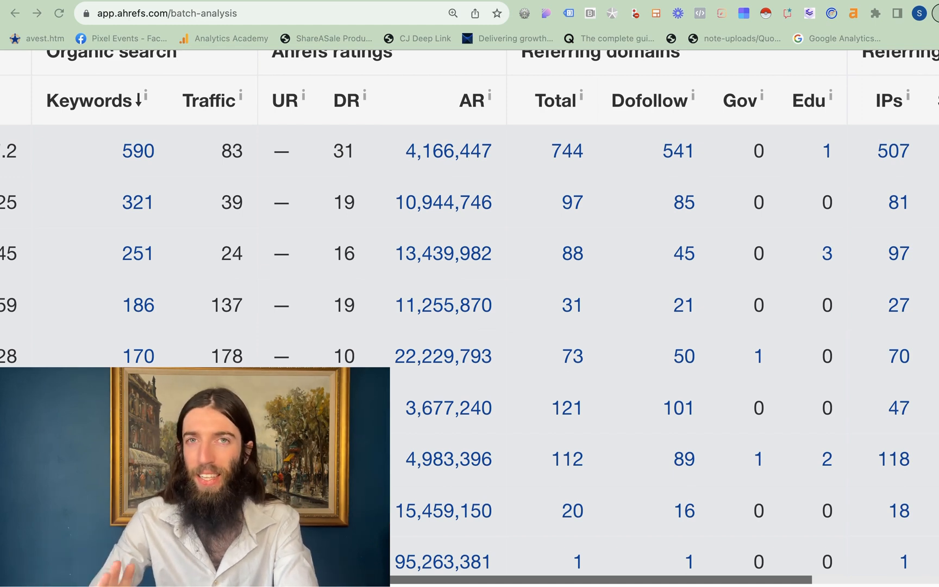
{"action": "scroll", "scroll_direction": "up", "scroll_amount": 3}
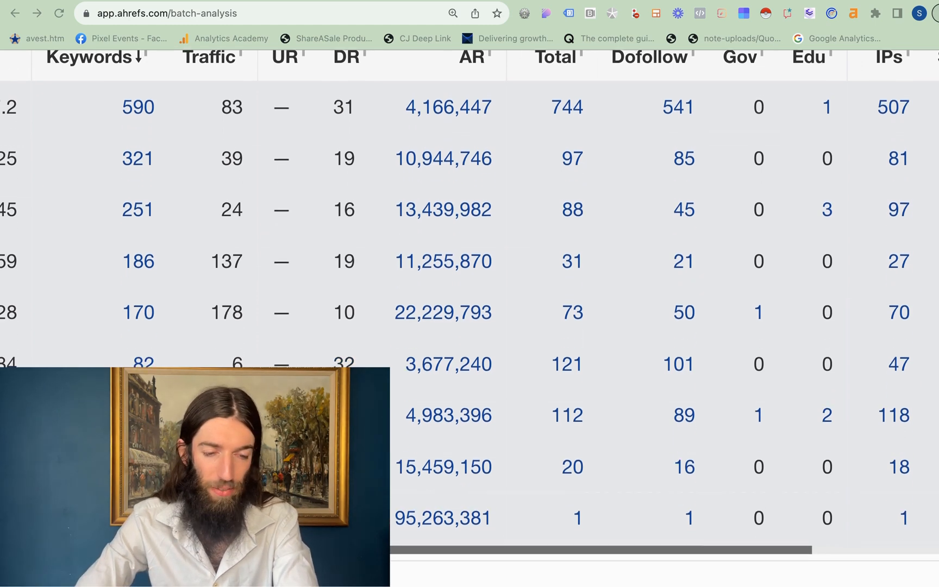